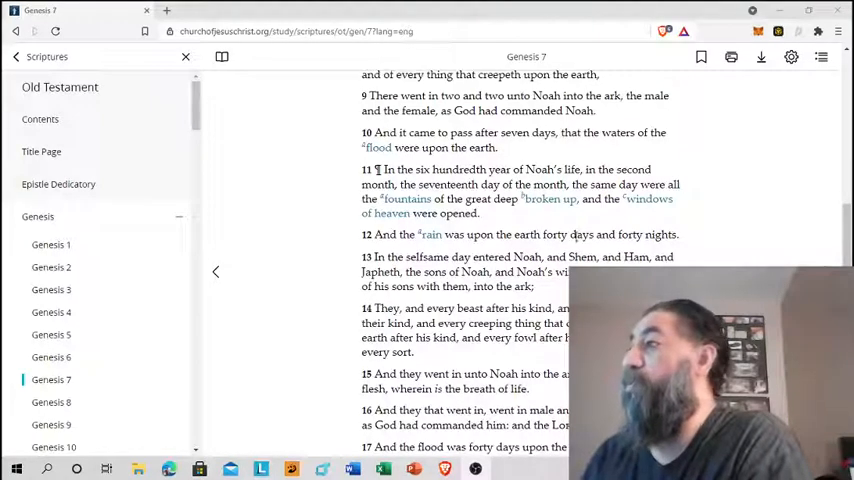
pyautogui.scroll(-3)
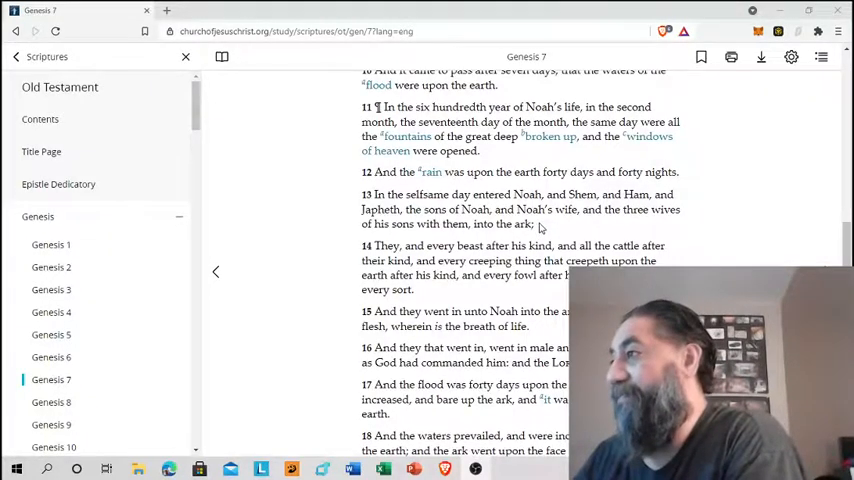
pyautogui.scroll(-3)
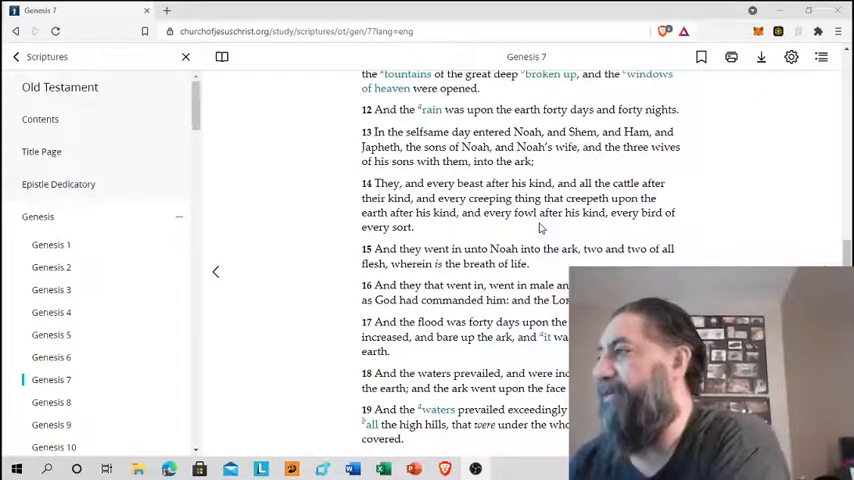
pyautogui.scroll(-3)
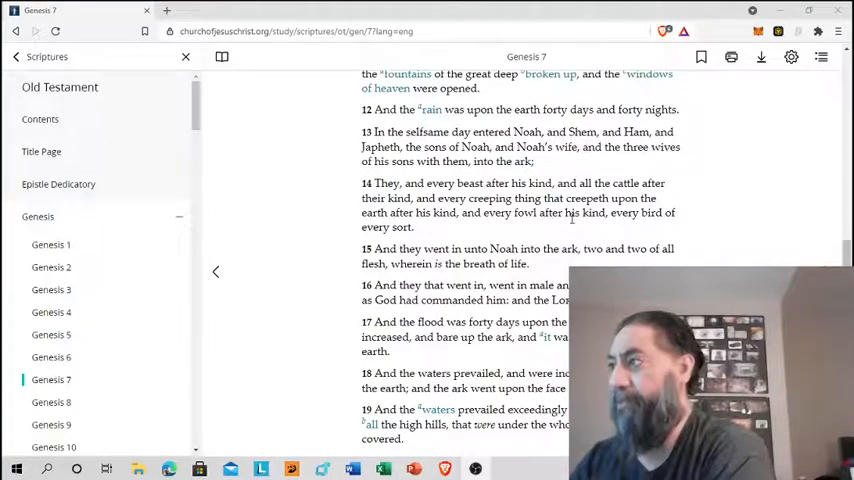
pyautogui.scroll(-3)
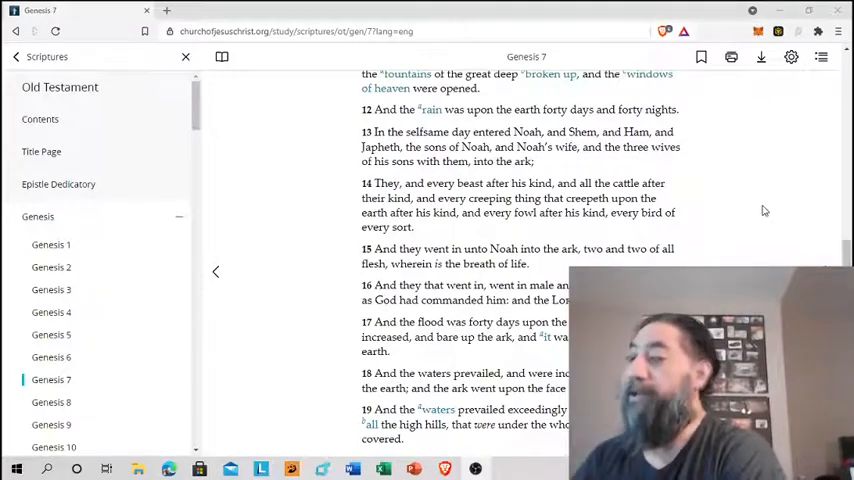
pyautogui.scroll(-3)
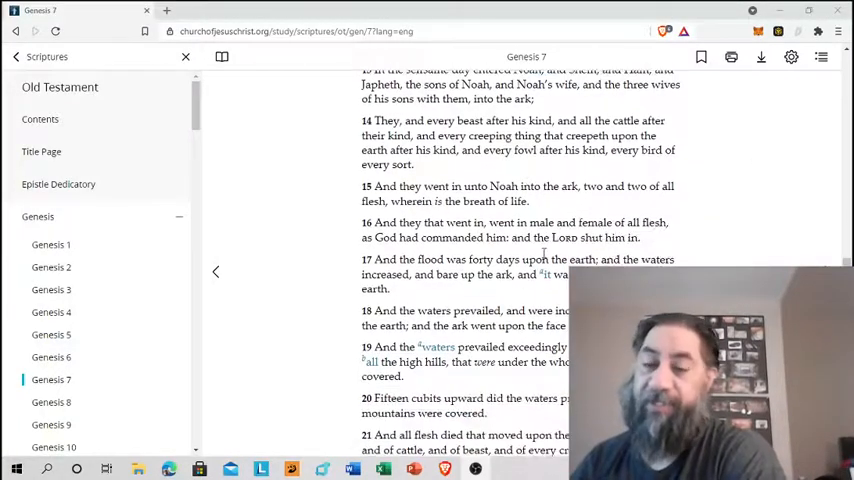
pyautogui.scroll(-3)
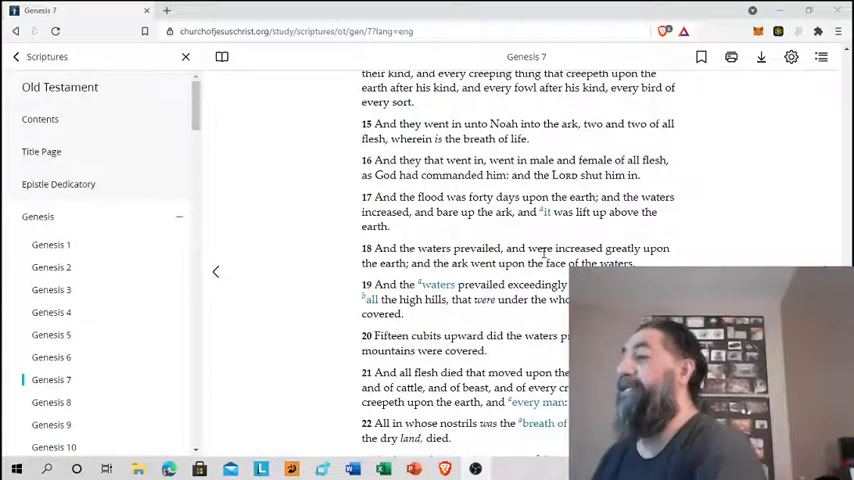
pyautogui.scroll(-3)
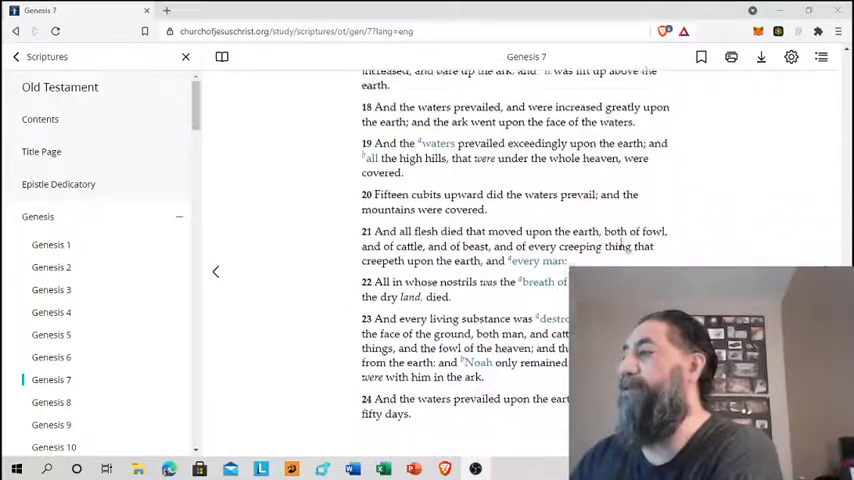
pyautogui.scroll(-3)
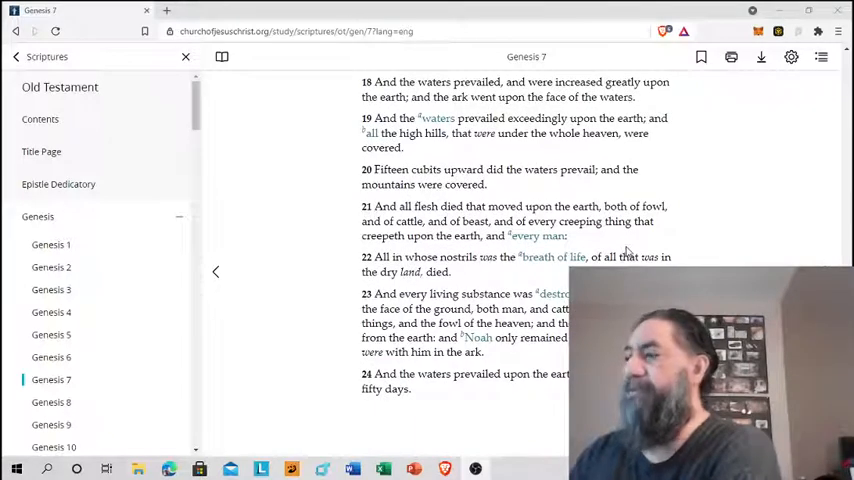